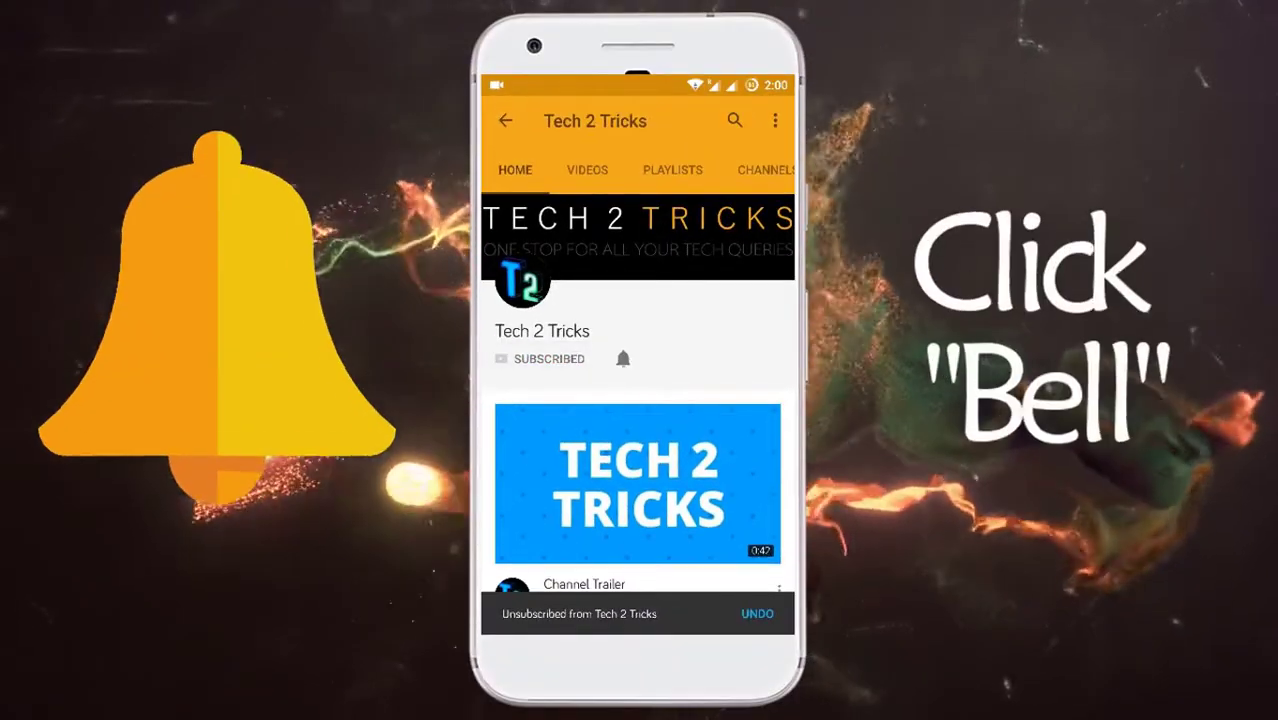
- Expand the video's full description, then switch to the Welcome Duplicate Cleaner browser tab
left_click(622, 358)
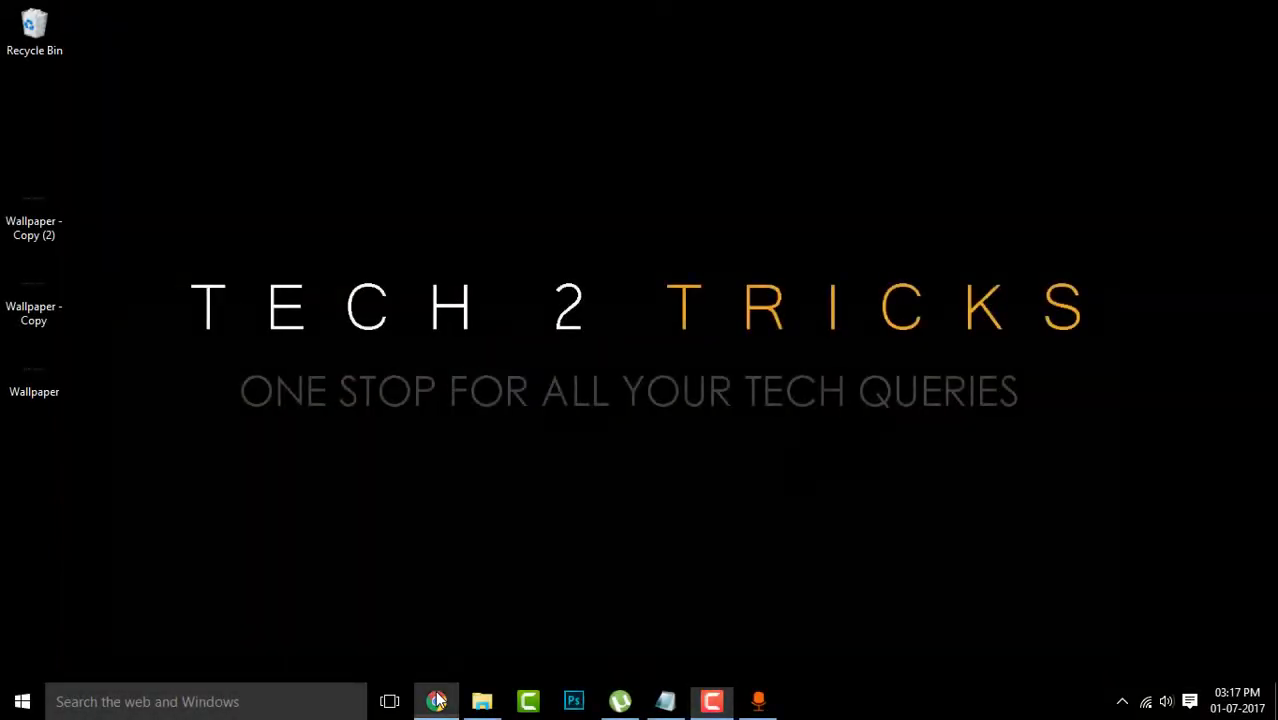
left_click(436, 700)
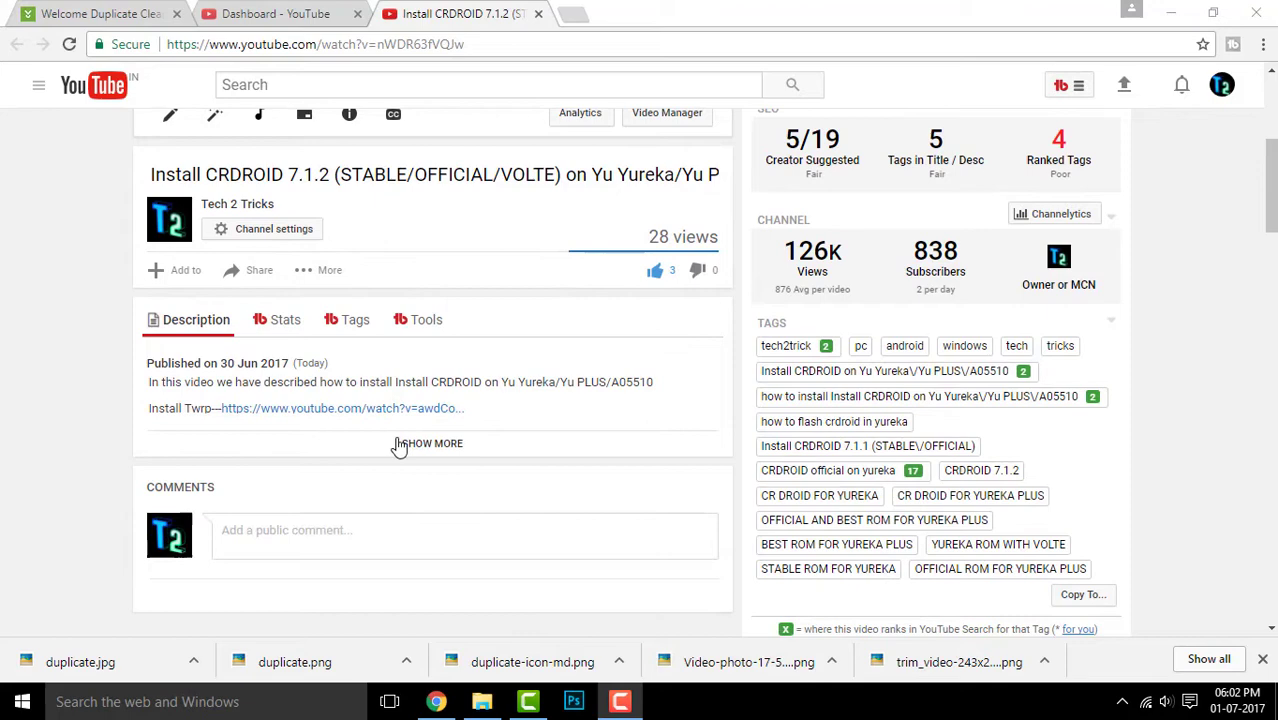
left_click(432, 444)
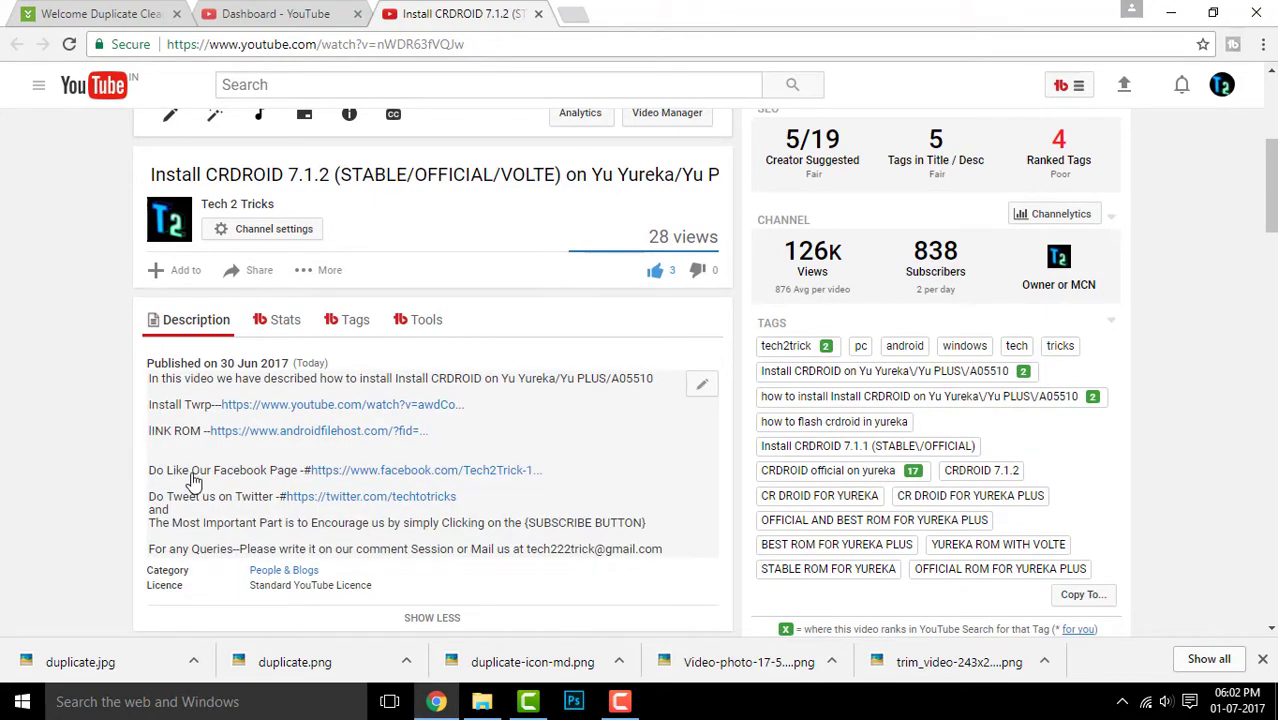
left_click(100, 12)
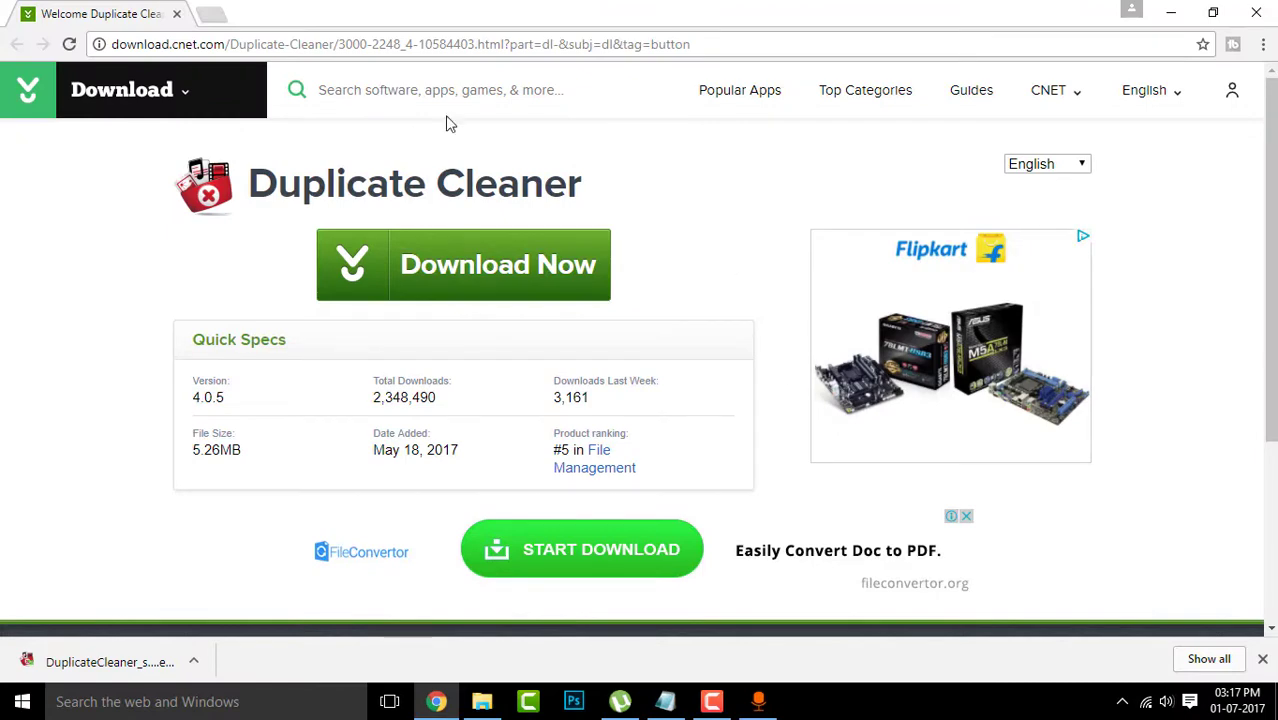
mouse_move(912, 442)
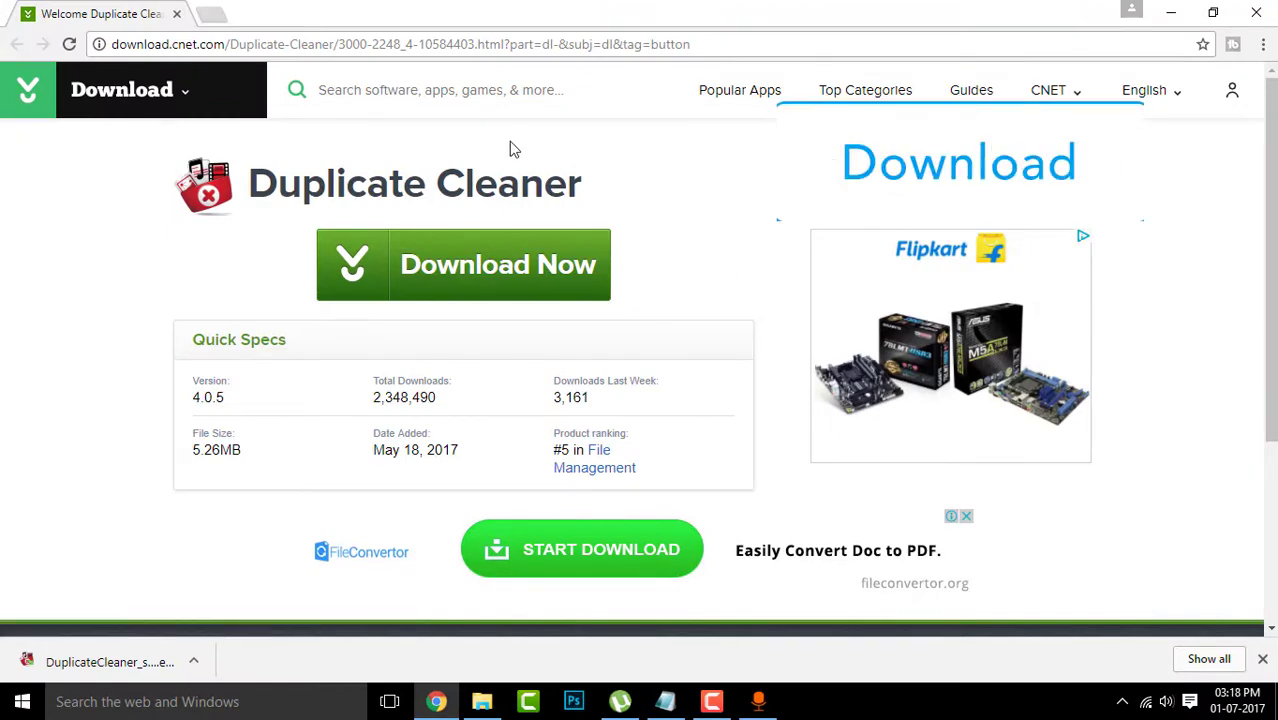
- Download DuplicateCleaner_setup.exe from CNET and run it from the download bar
left_click(462, 264)
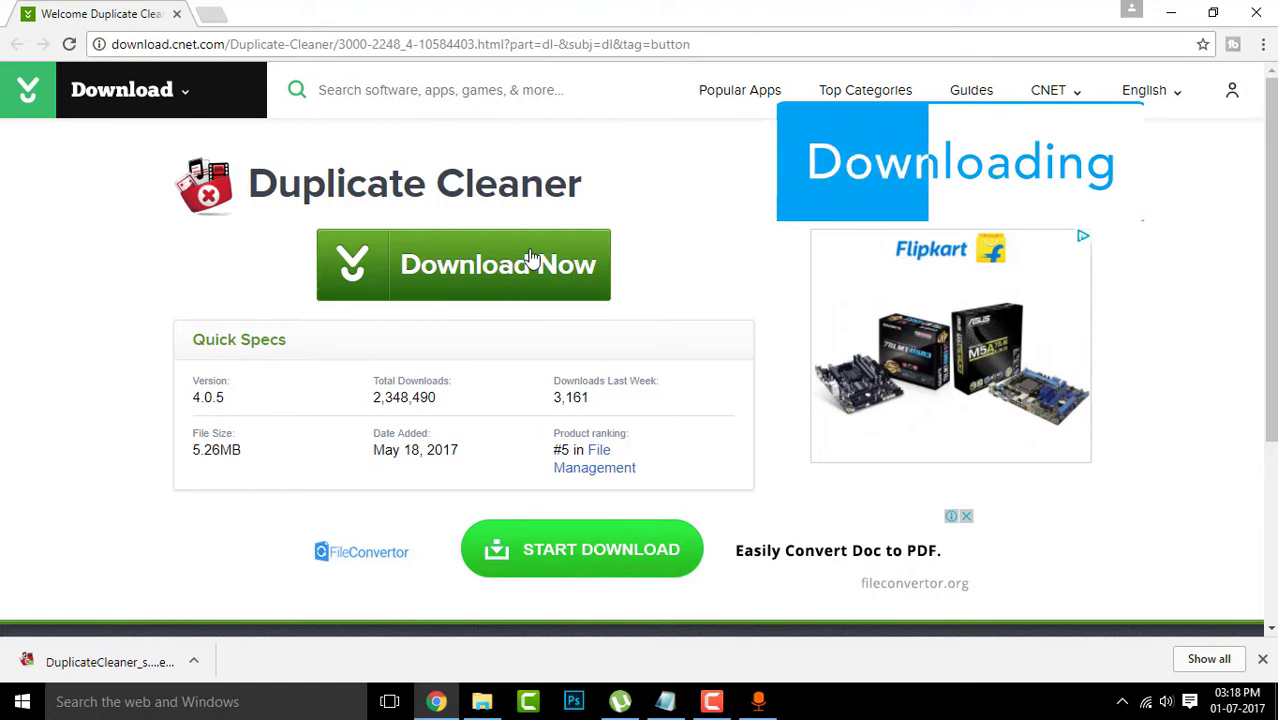
mouse_move(724, 392)
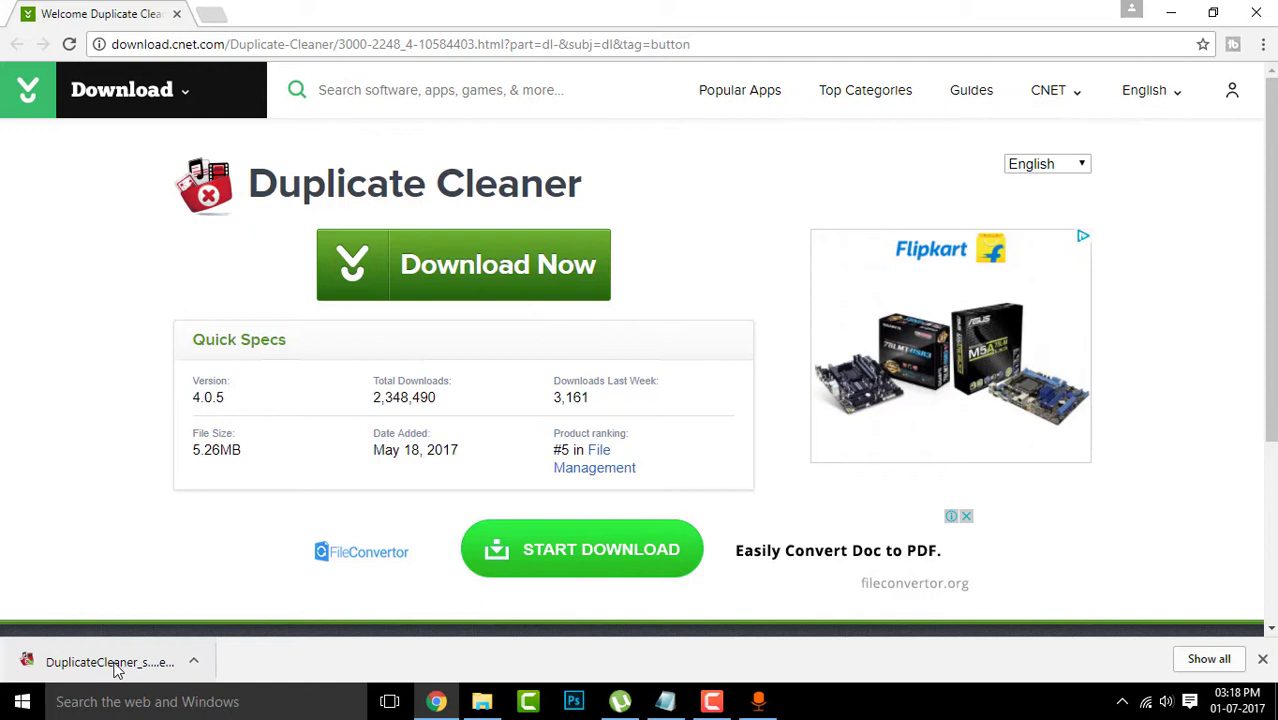
left_click(110, 662)
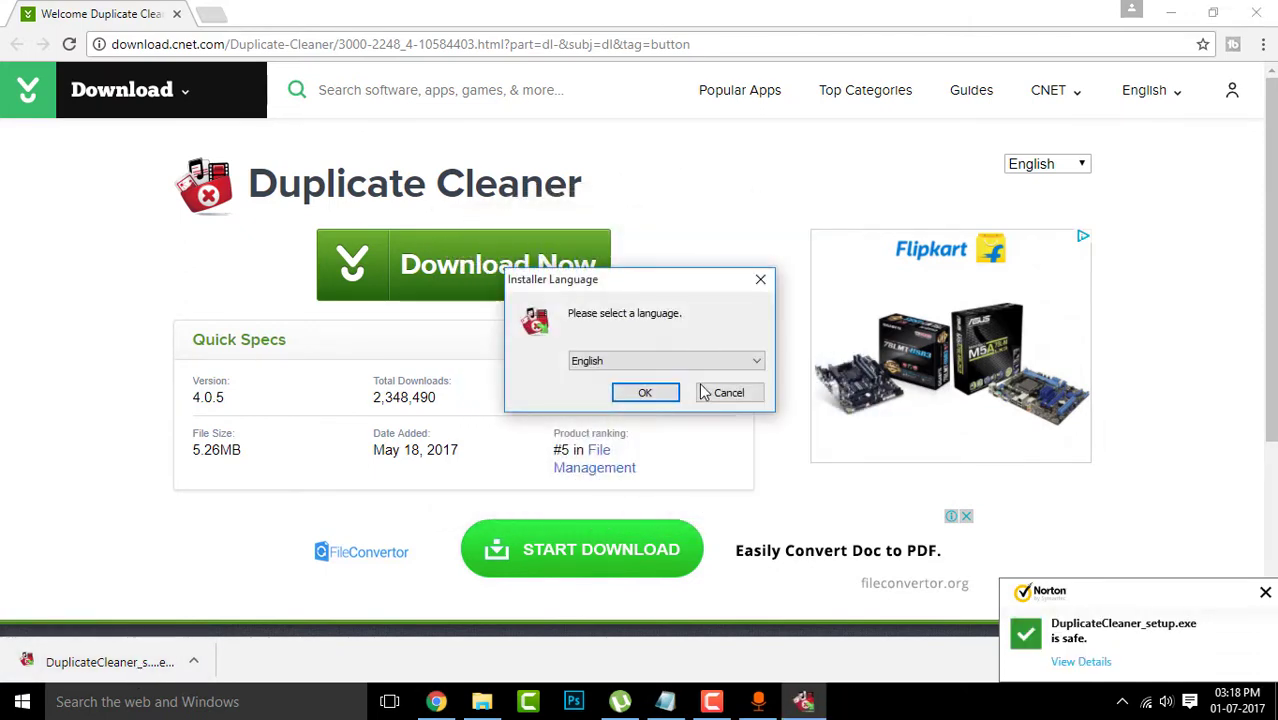
- Install in English to the default folder, accept the licence, untick tutorials and links, and launch the program
left_click(644, 392)
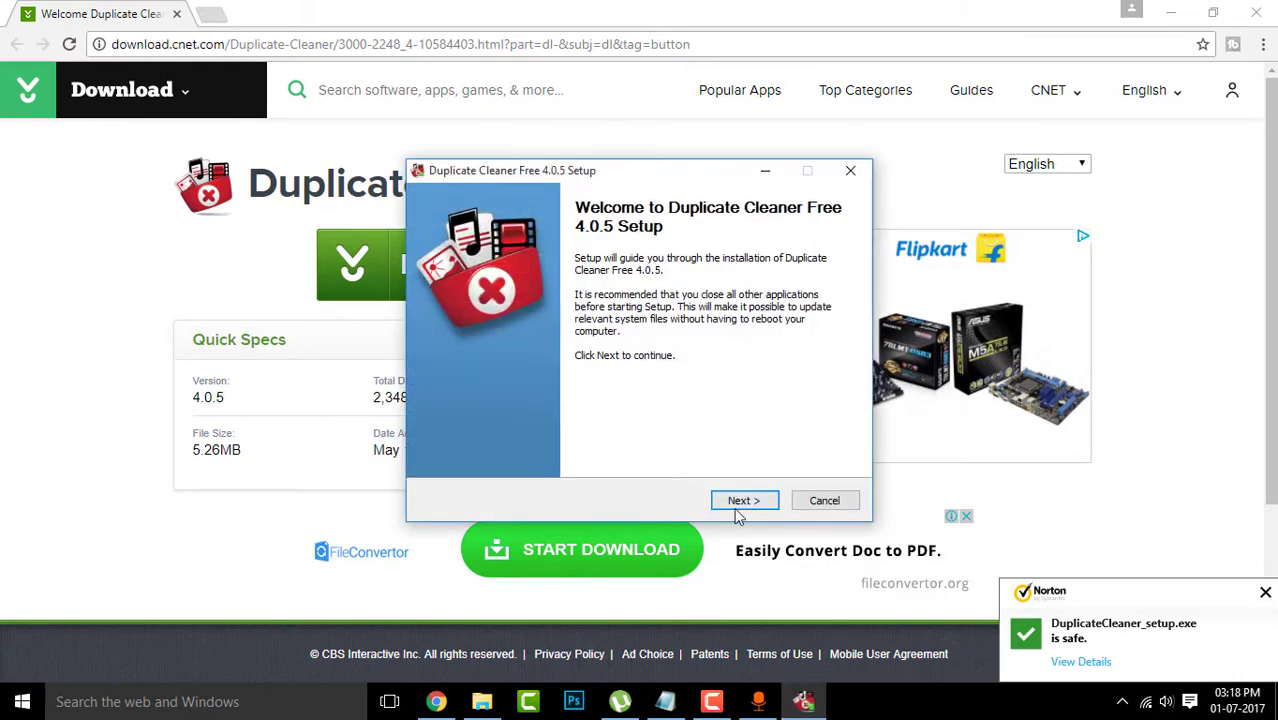
left_click(744, 500)
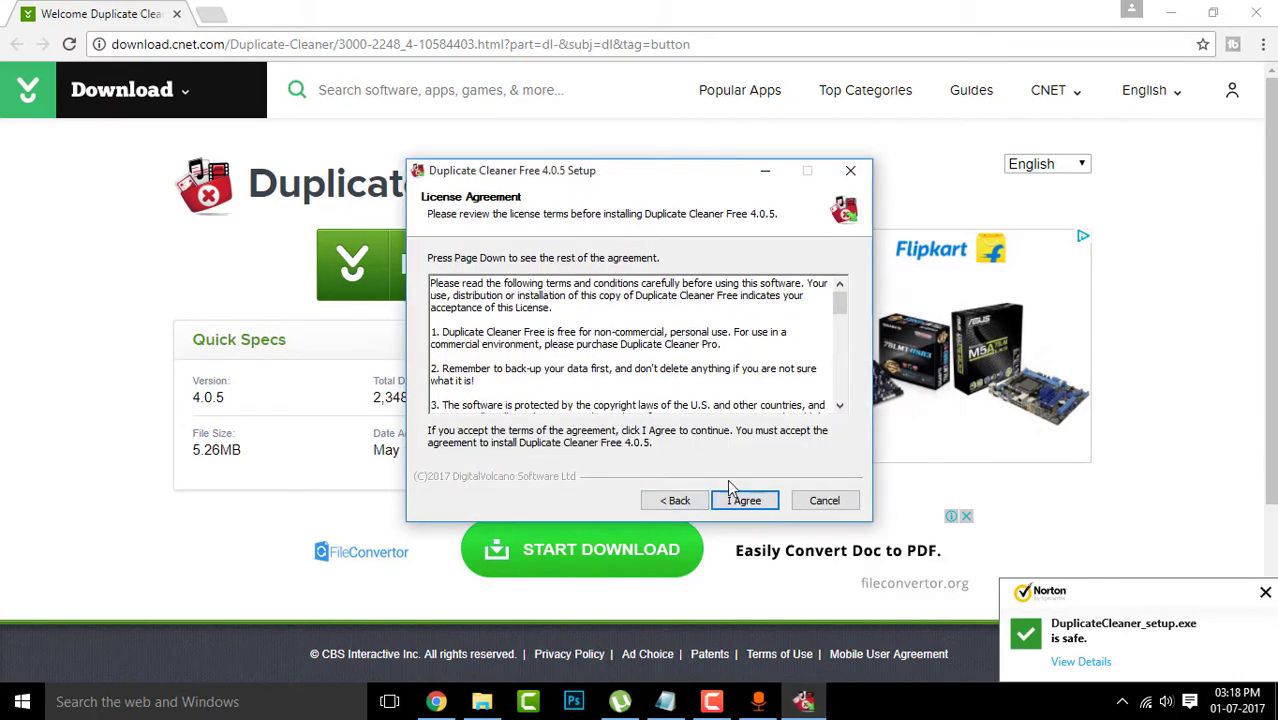
left_click(744, 500)
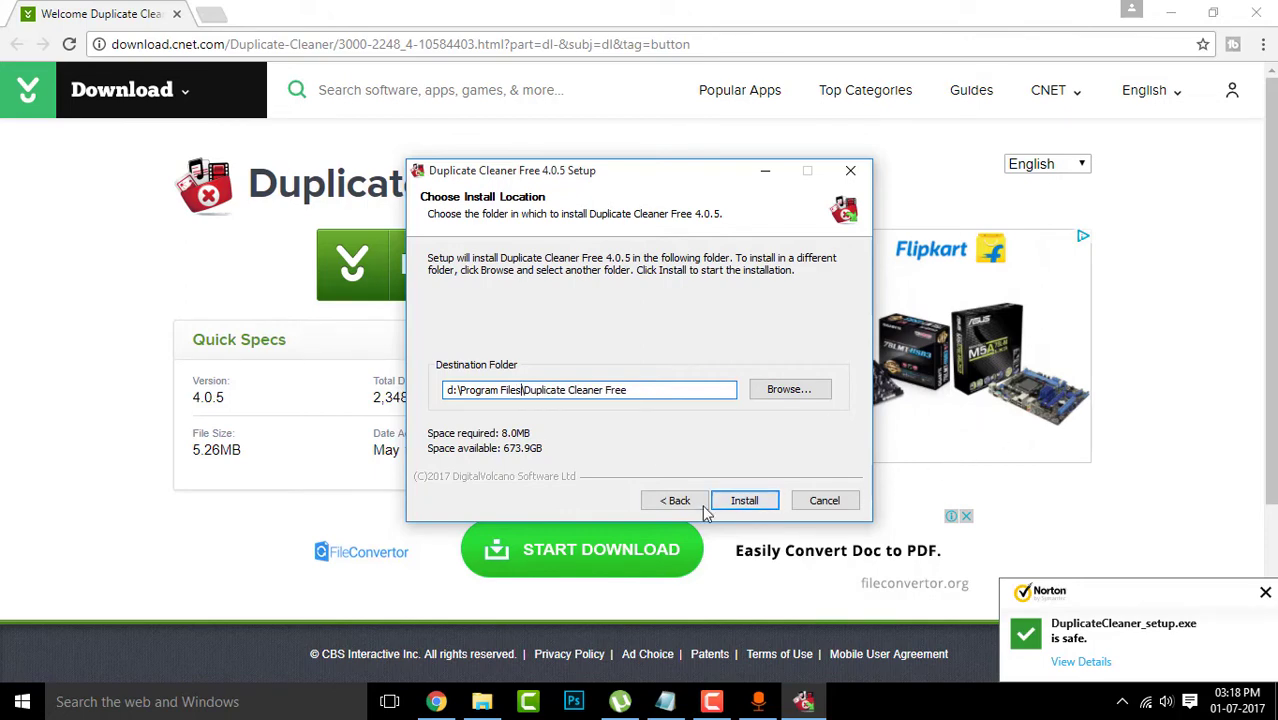
left_click(744, 500)
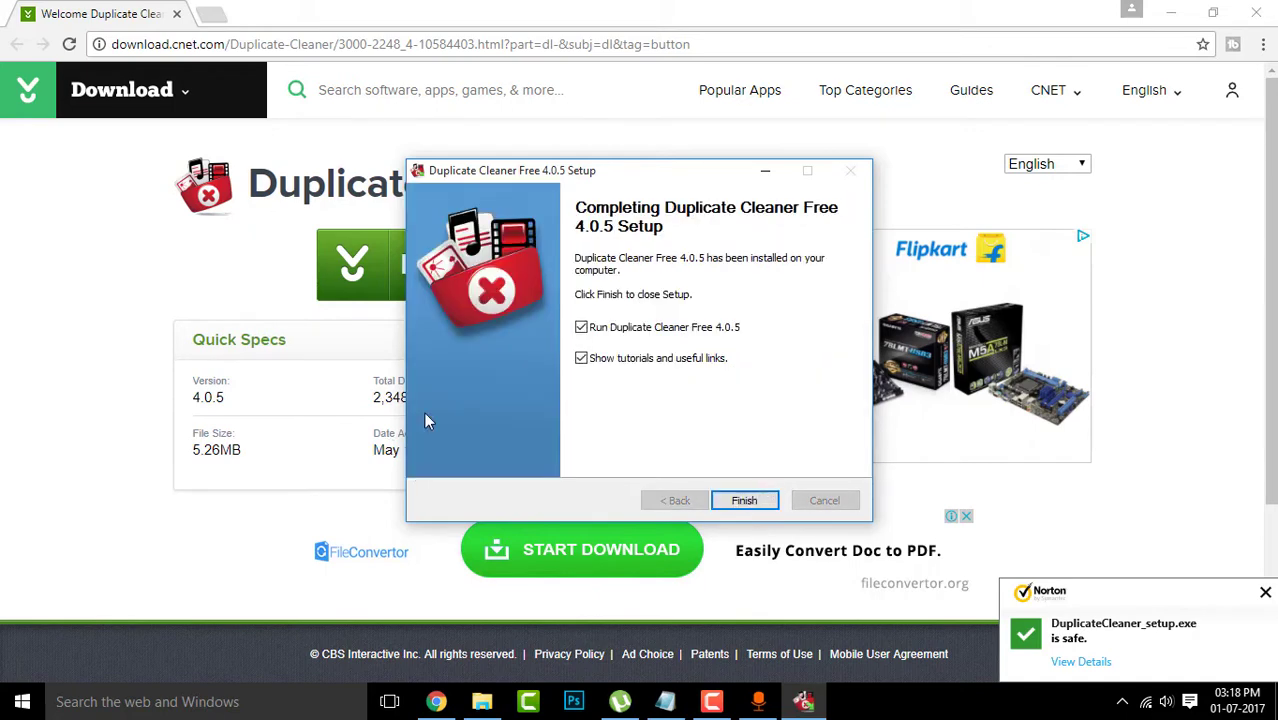
left_click(580, 358)
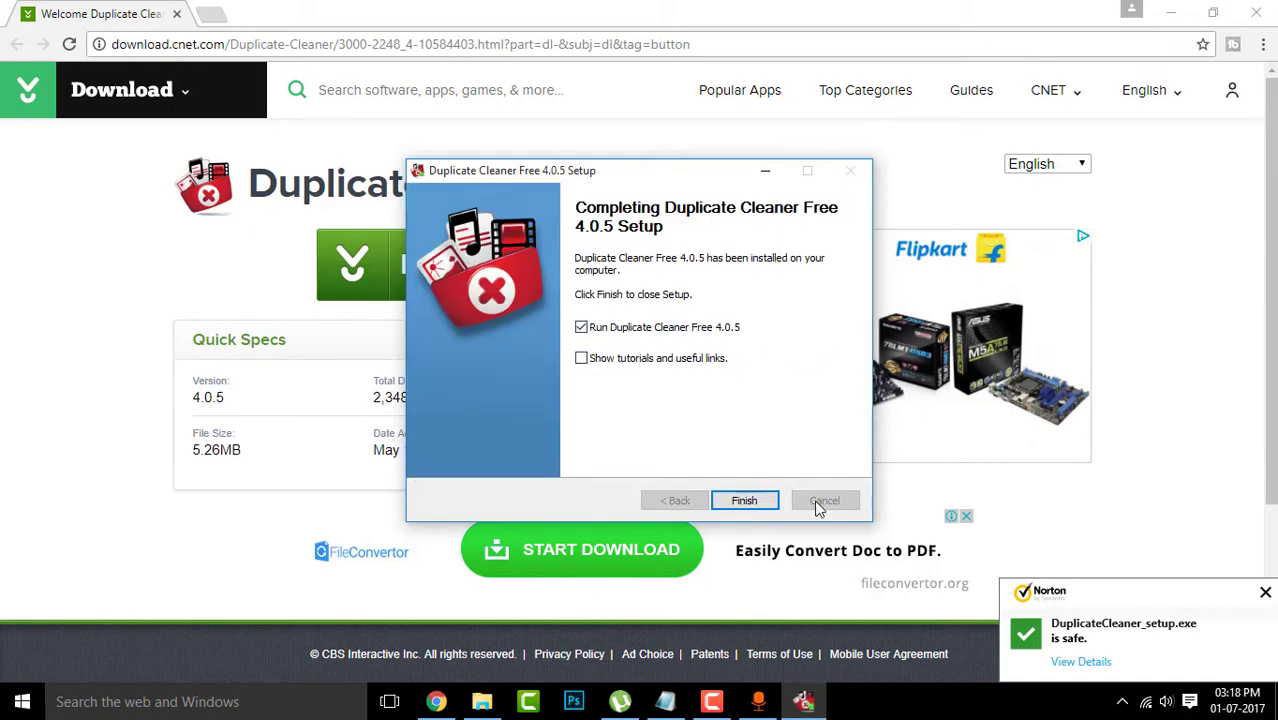
left_click(744, 500)
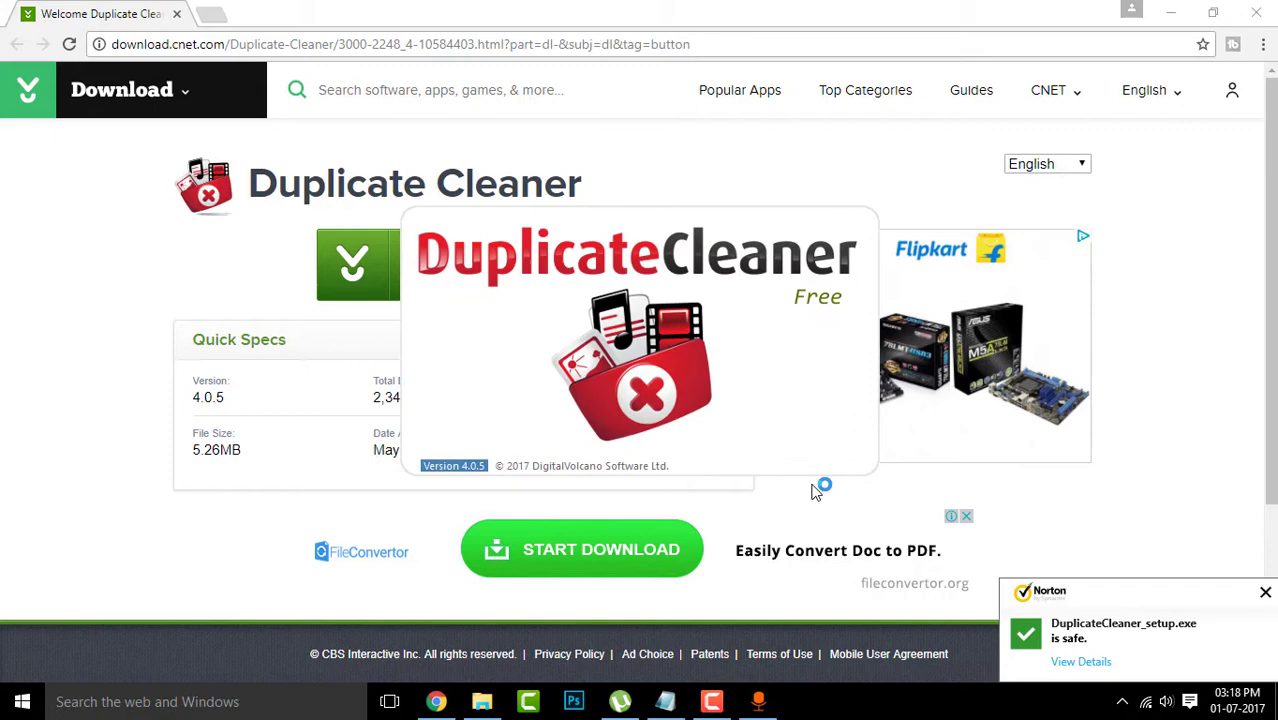
mouse_move(800, 476)
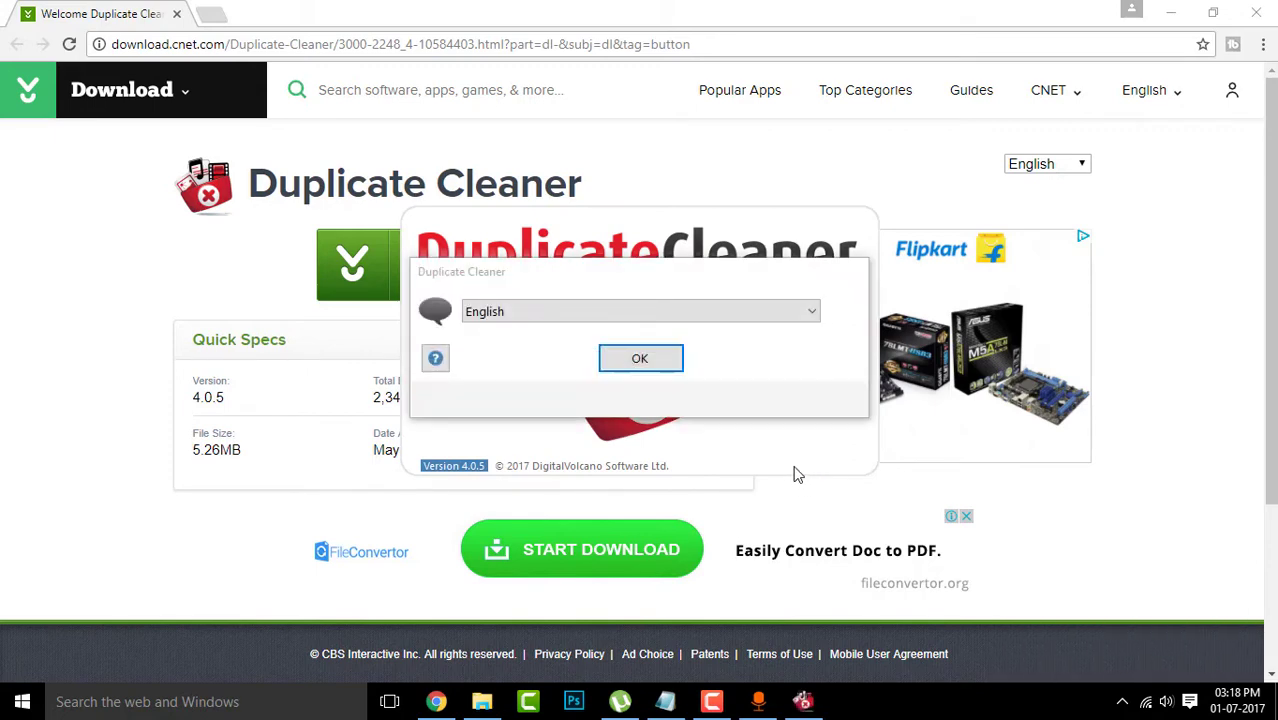
- Confirm English, begin a New search and attempt Start scan with no folders chosen yet
left_click(640, 358)
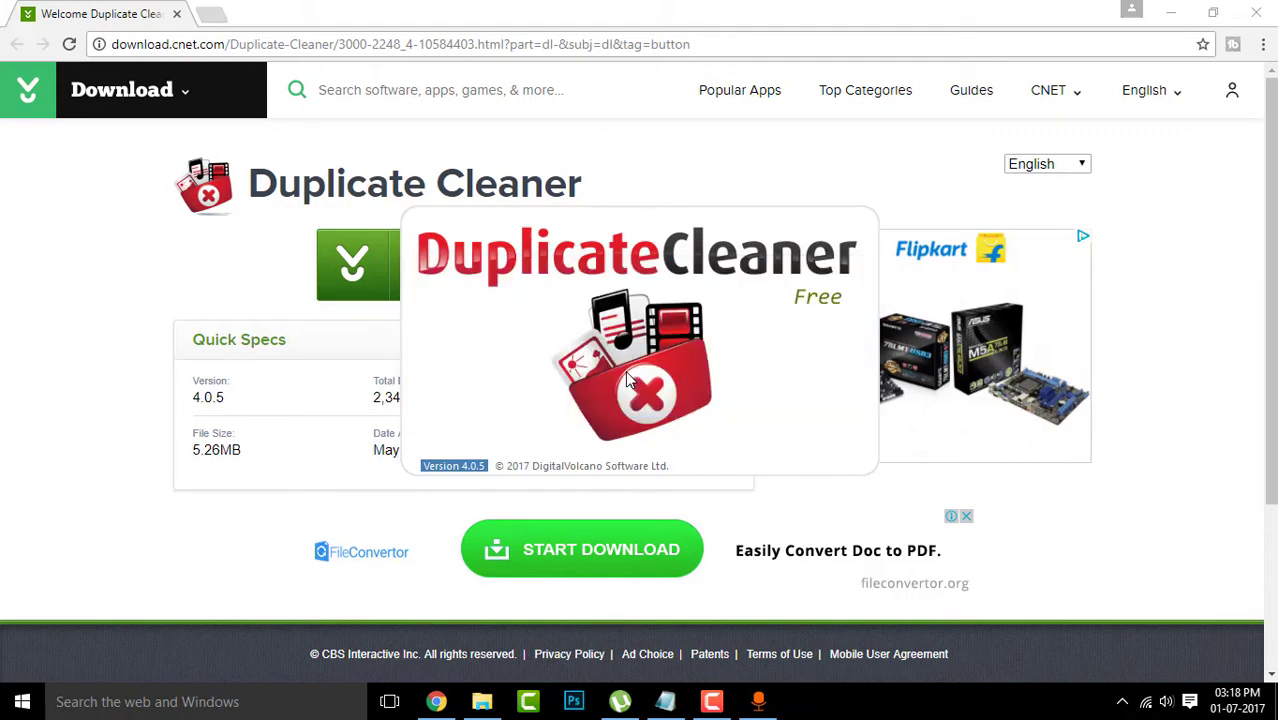
left_click(804, 700)
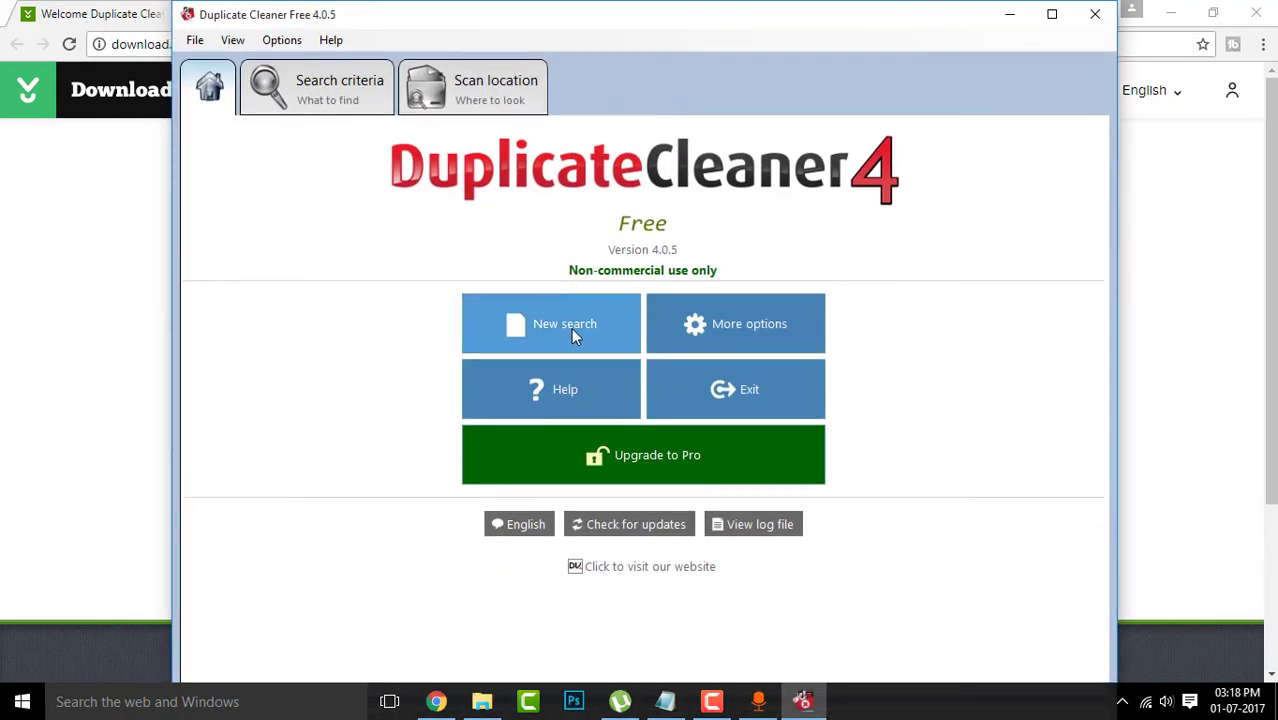
left_click(550, 324)
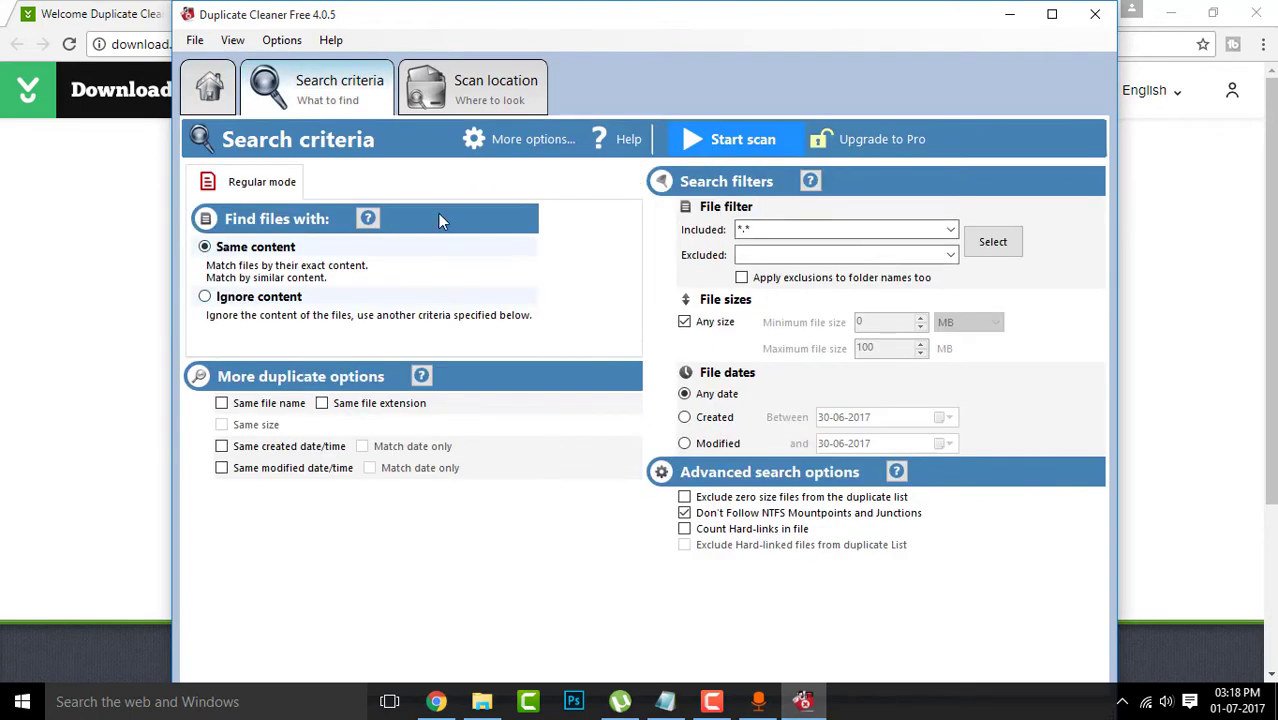
mouse_move(740, 140)
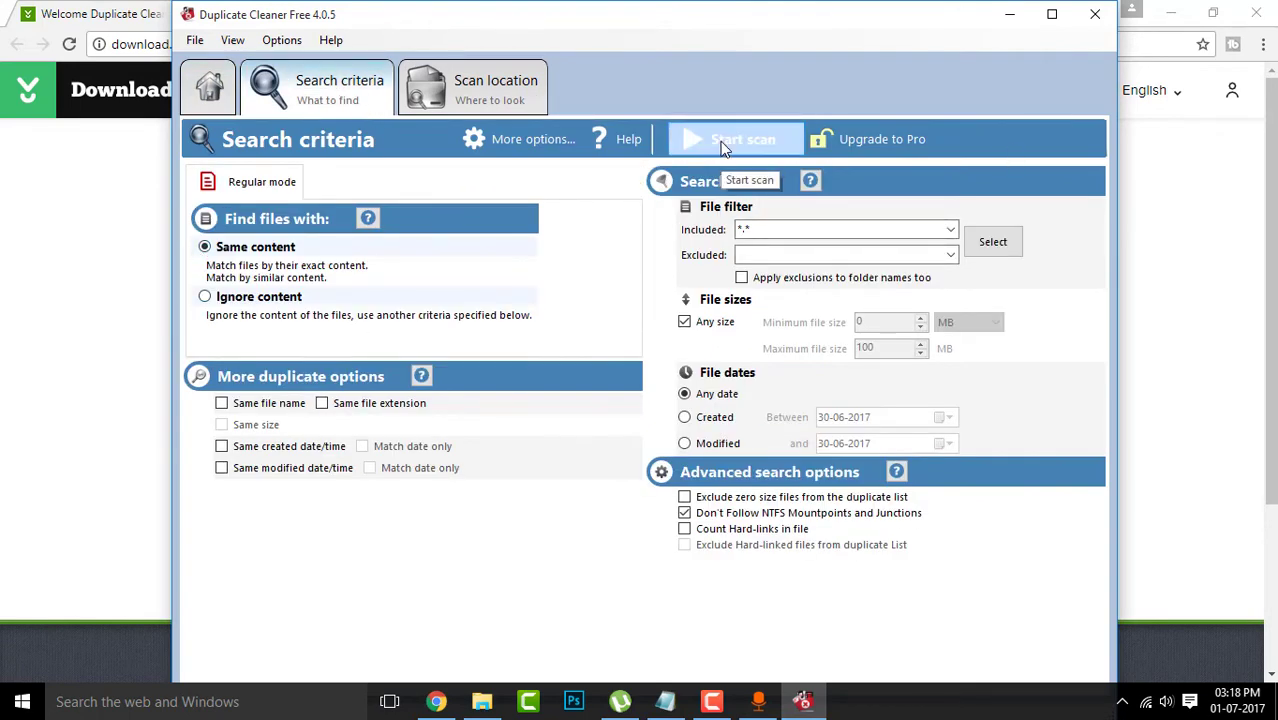
left_click(732, 140)
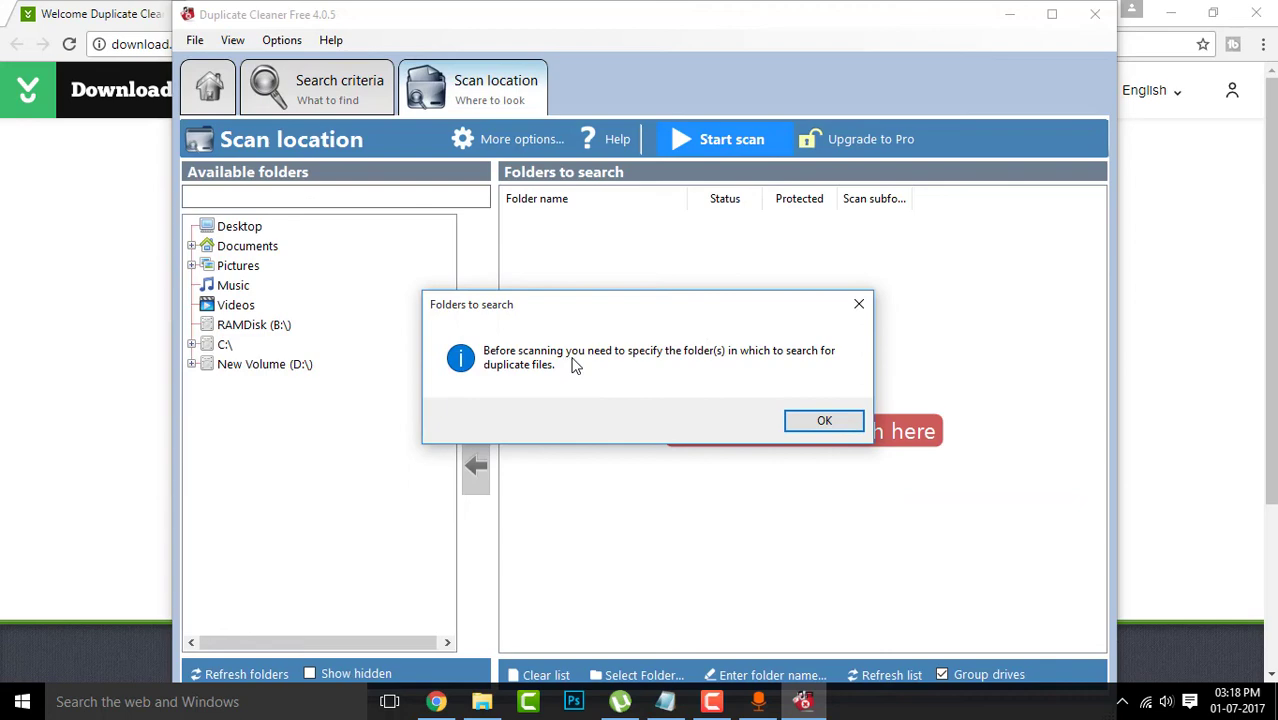
- Scan Desktop and D:\TECH 2 TRICKS, finding six duplicate wallpaper files
left_click(824, 420)
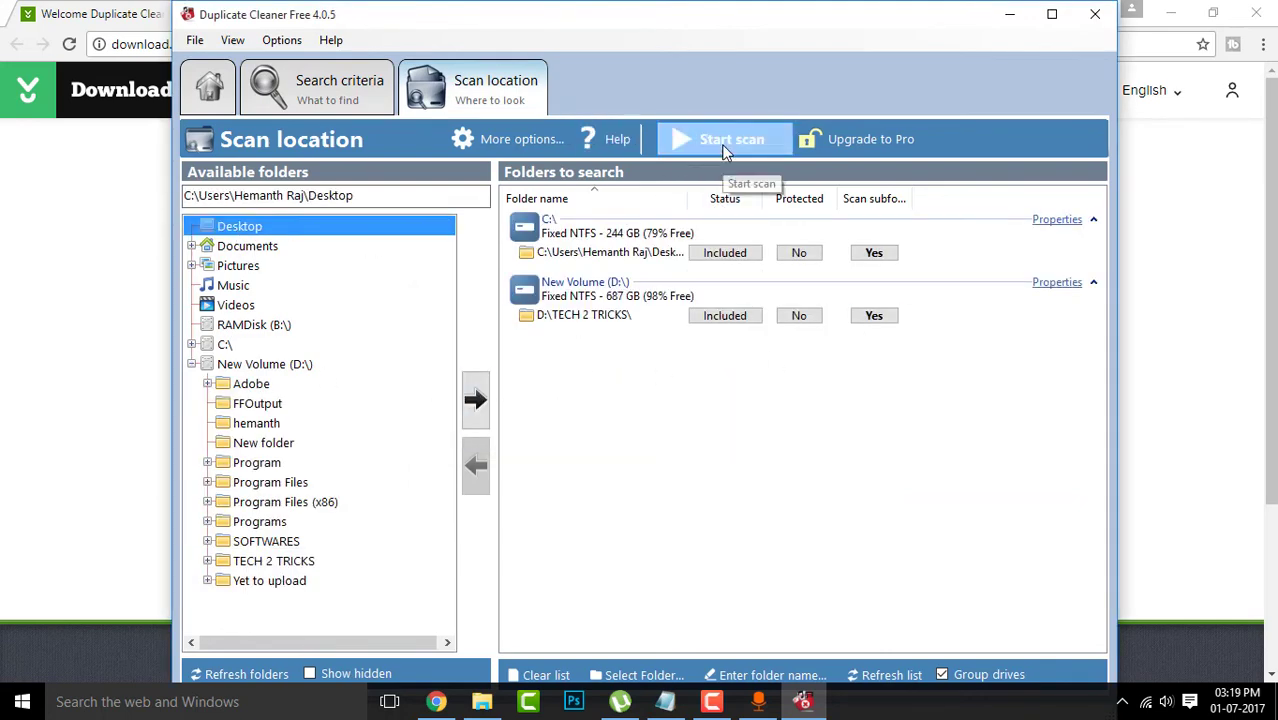
left_click(724, 140)
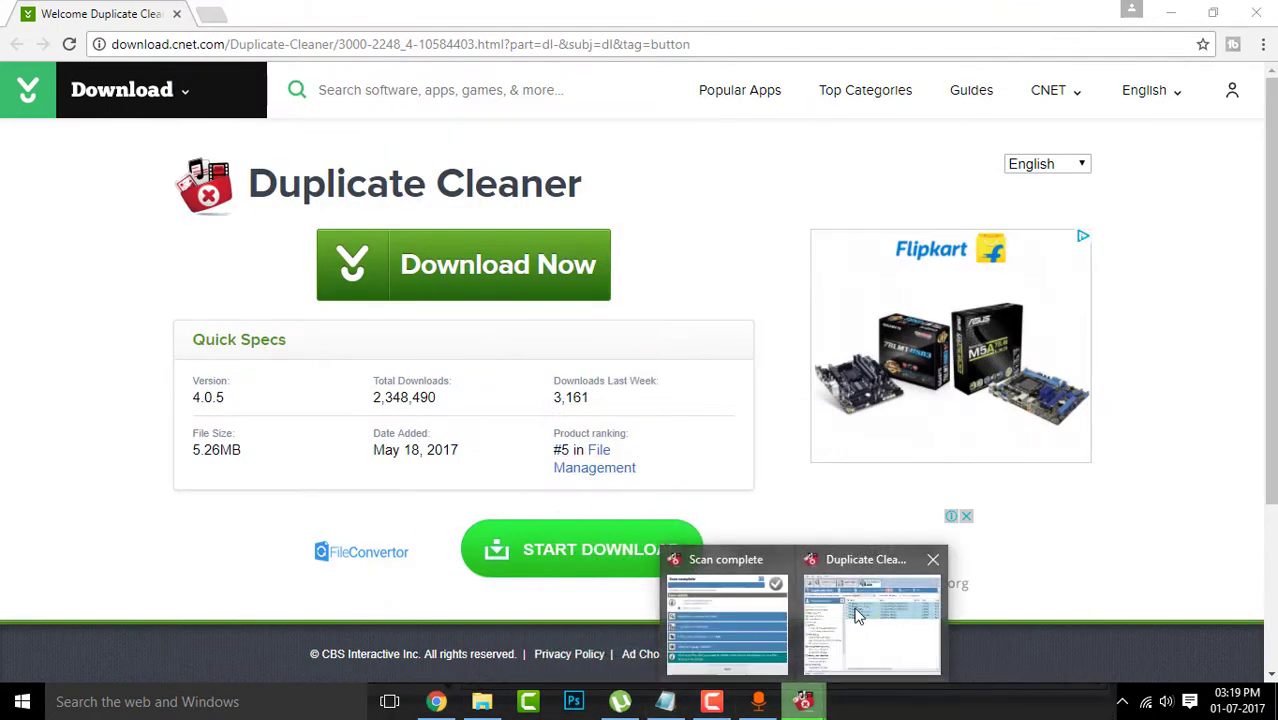
left_click(870, 616)
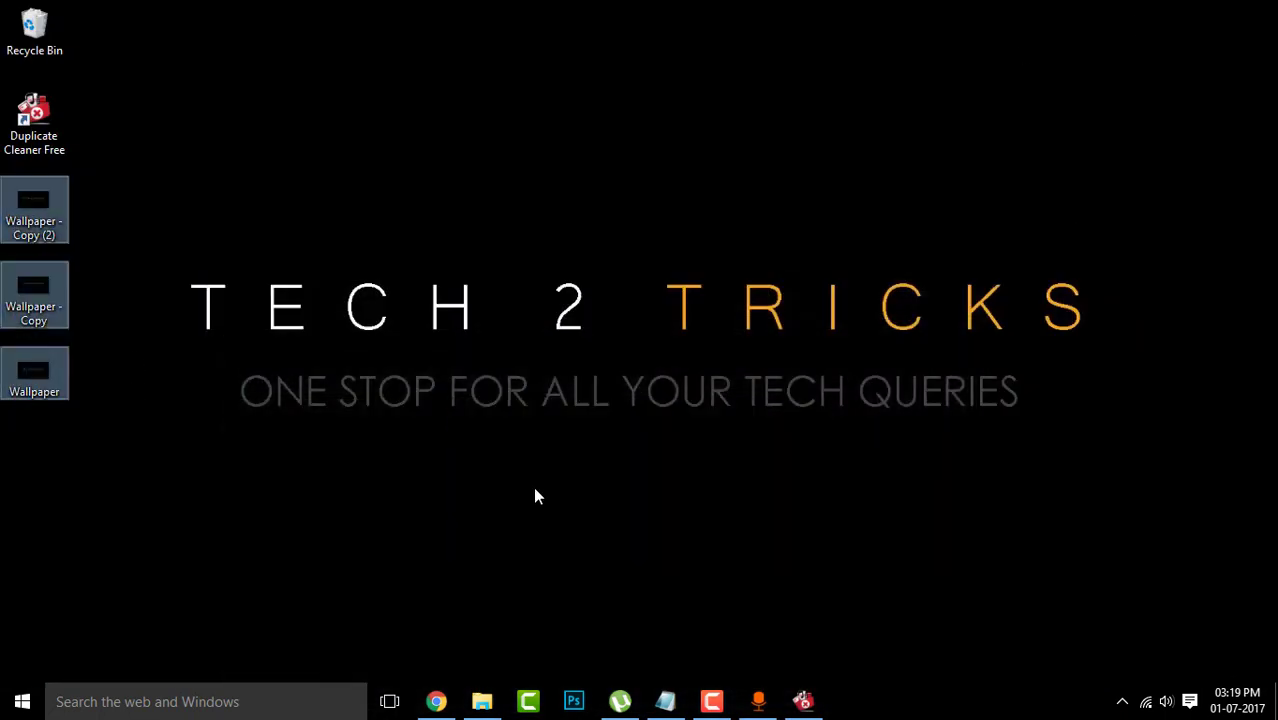
- View the three wallpaper copies in the TECH 2 TRICKS folder in File Explorer
left_click(482, 700)
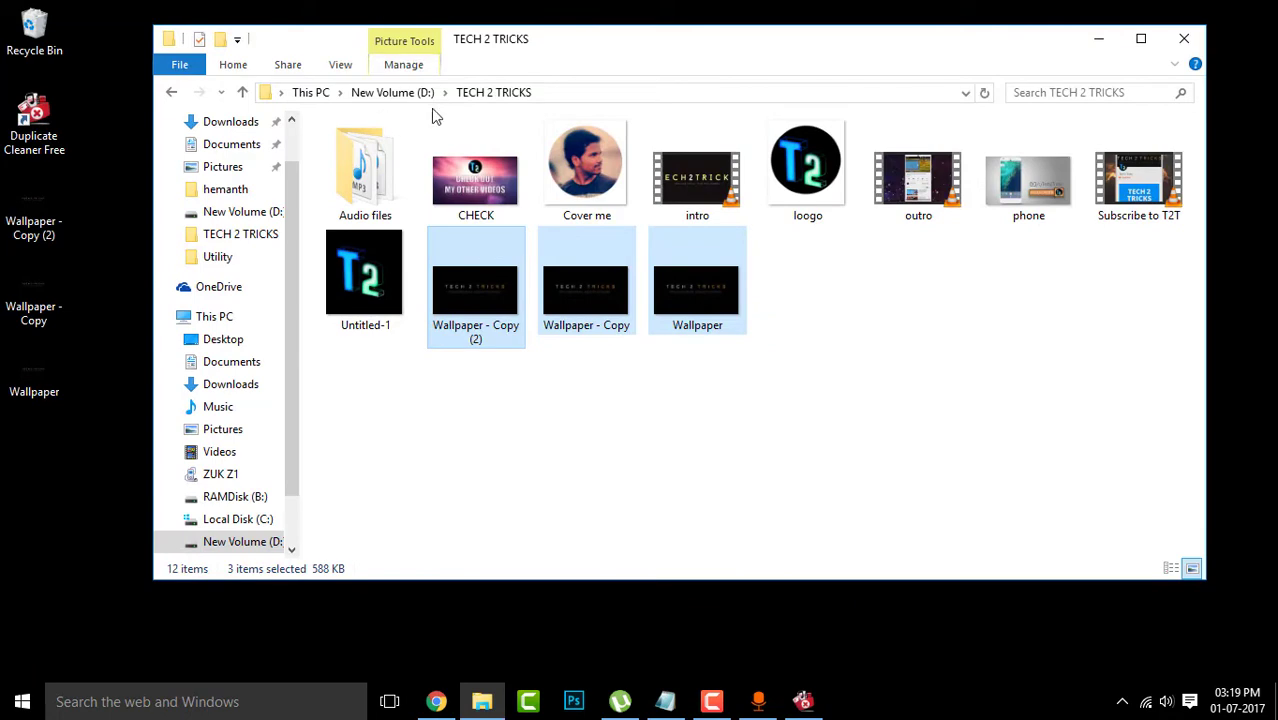
left_click_drag(430, 264, 910, 420)
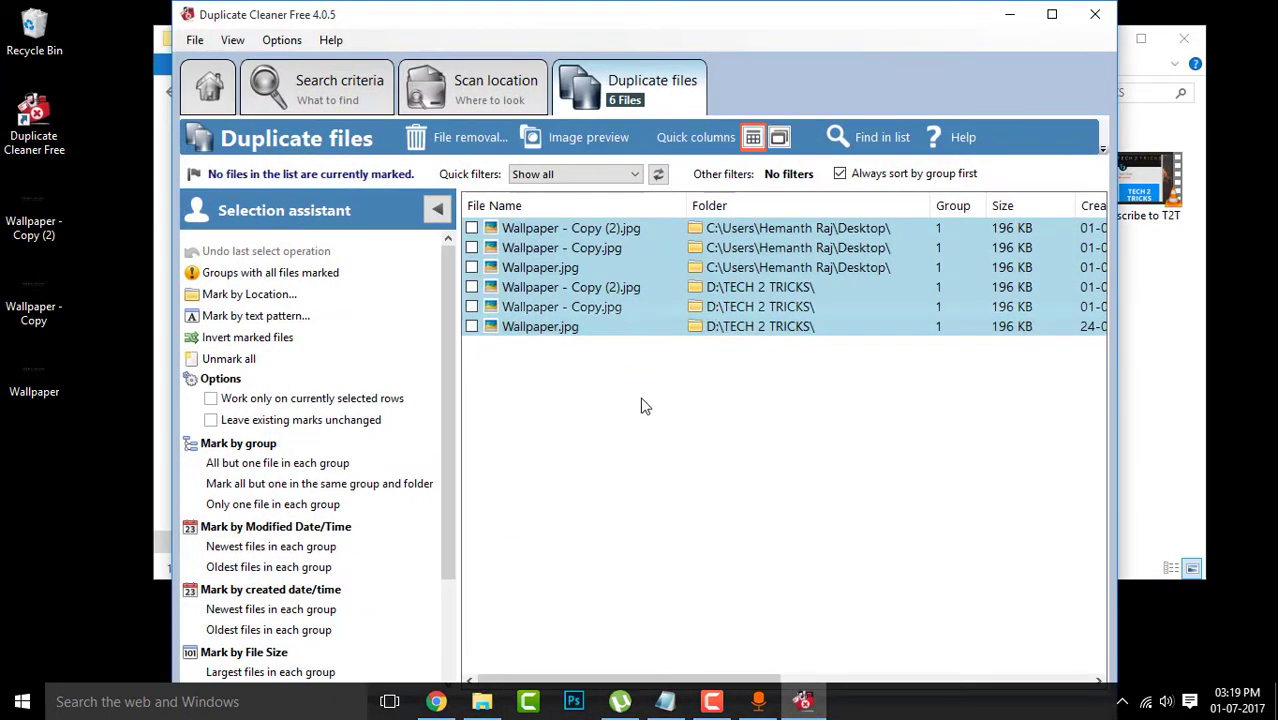
mouse_move(828, 62)
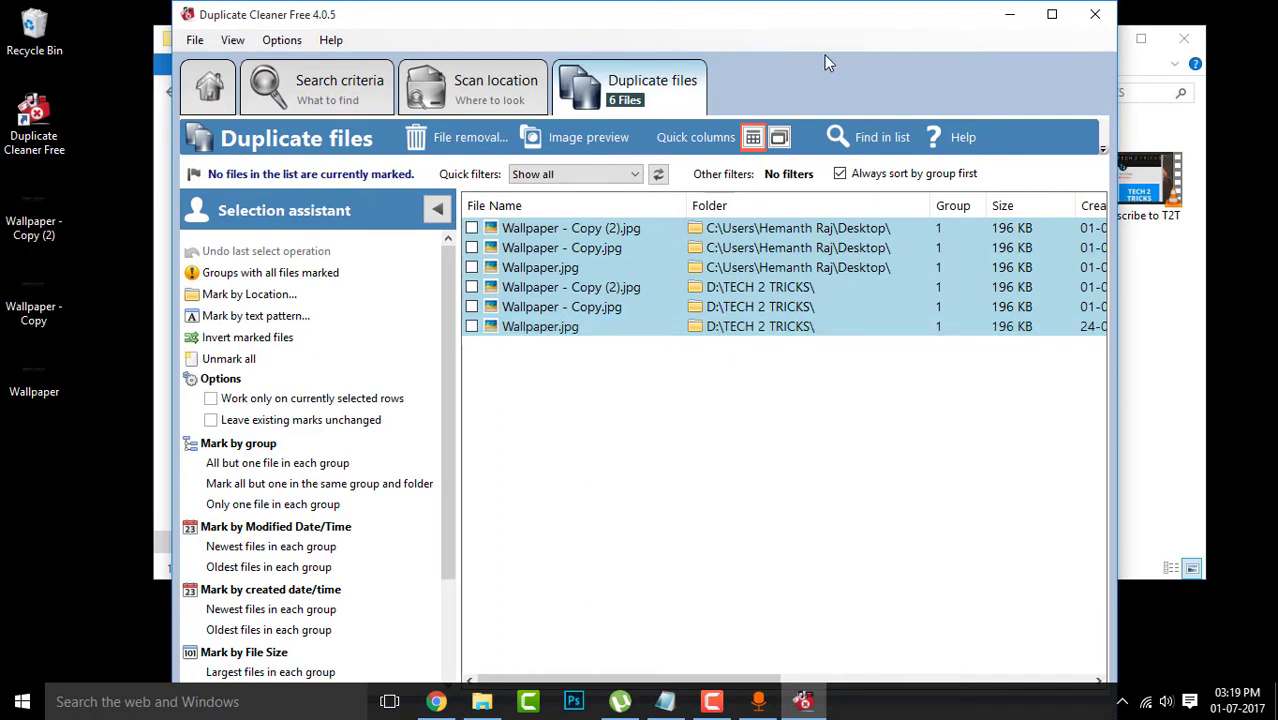
mouse_move(844, 62)
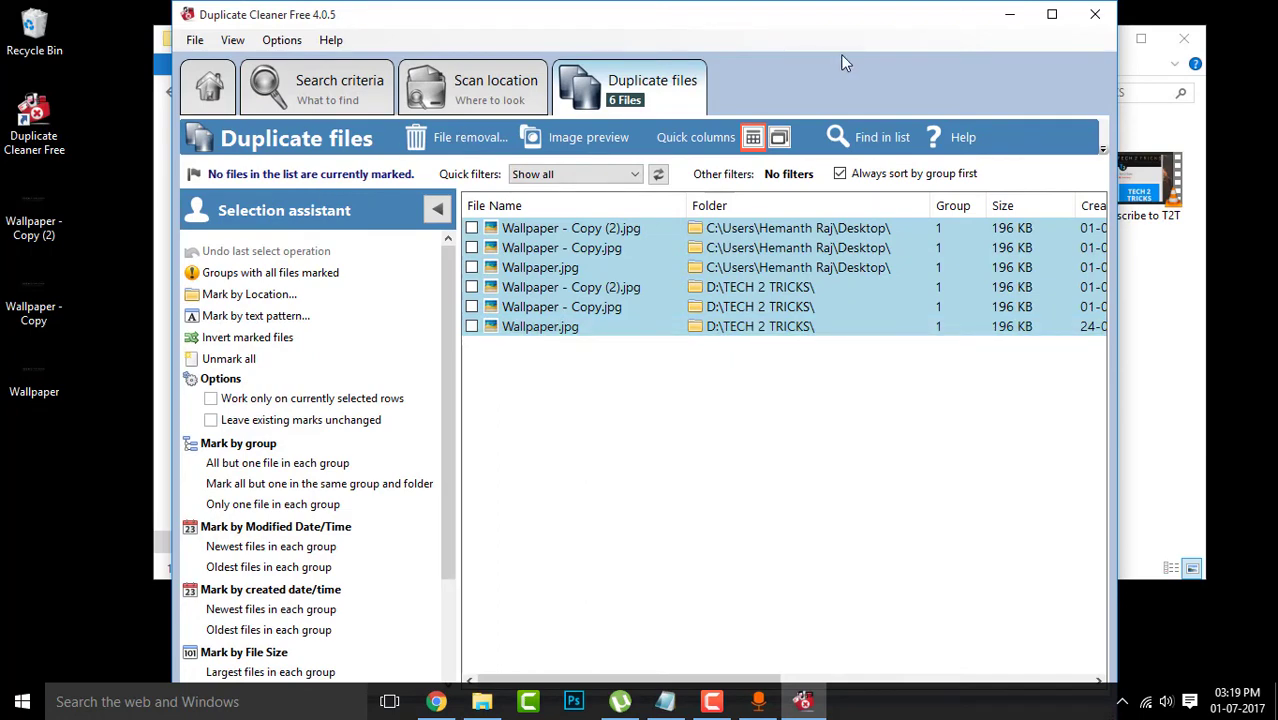
mouse_move(990, 60)
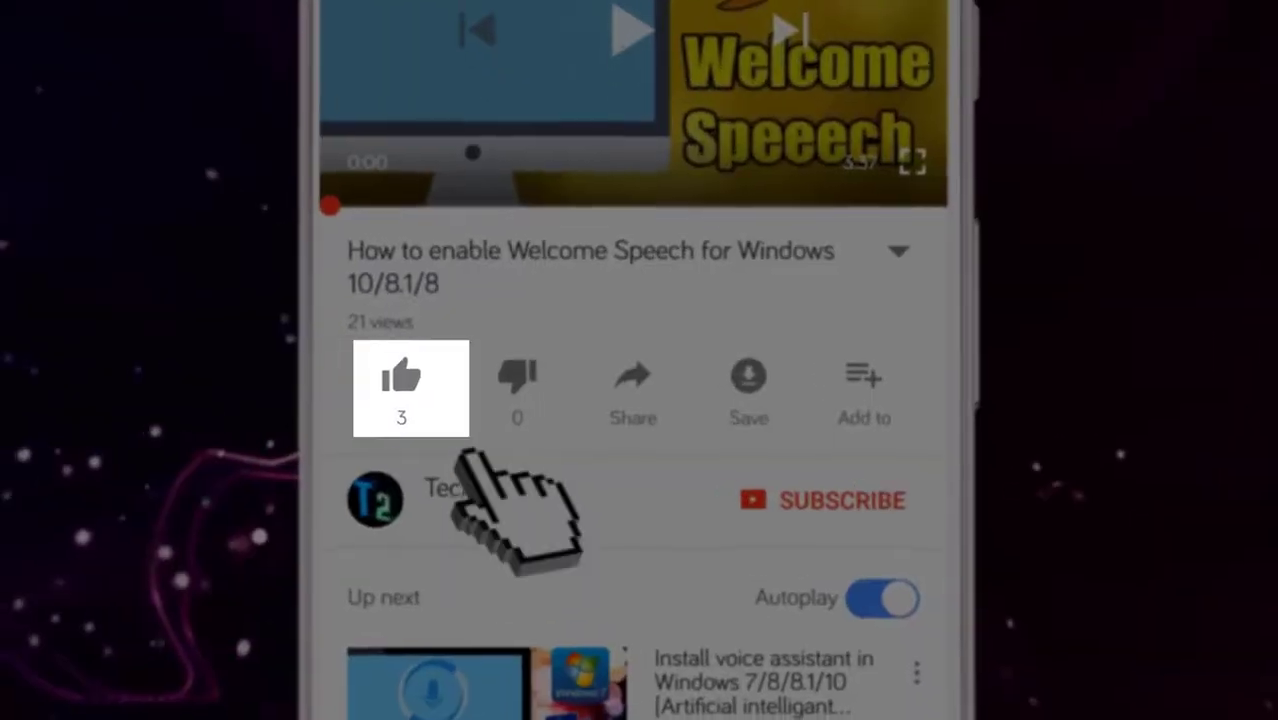
- Like the Welcome Speech video, subscribe to Tech 2 Tricks and enable all notifications
left_click(400, 376)
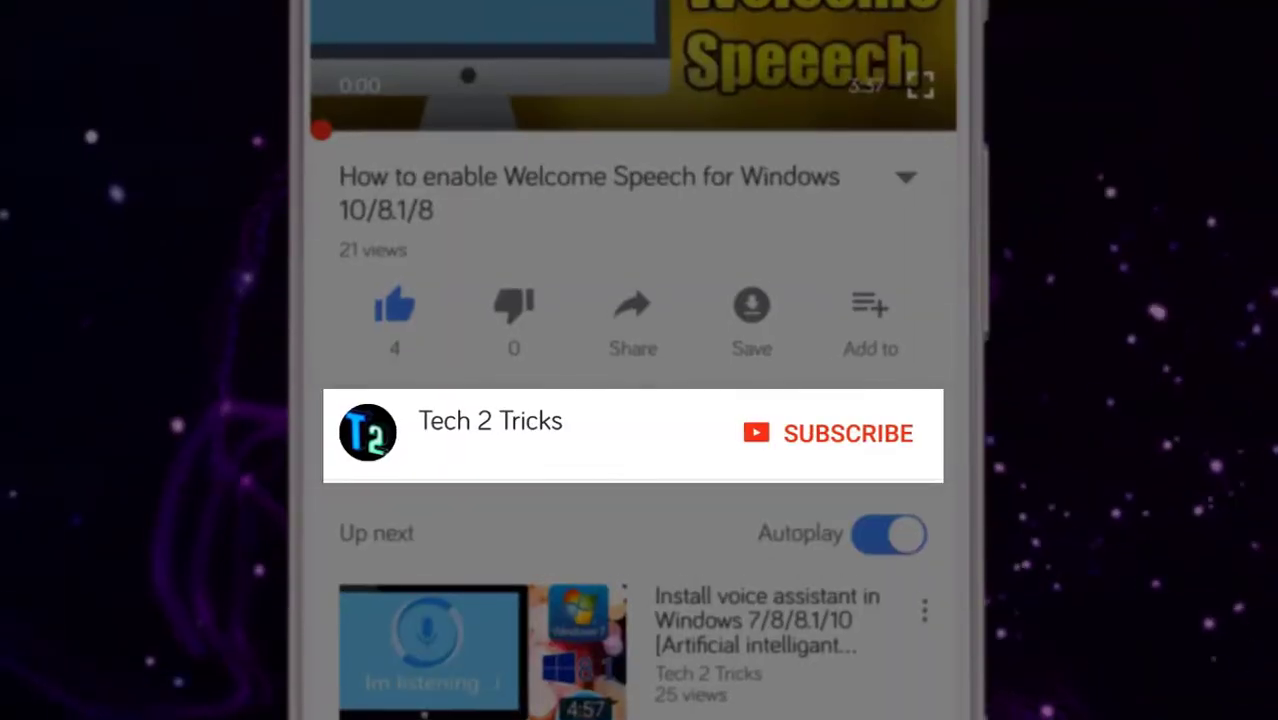
left_click(848, 432)
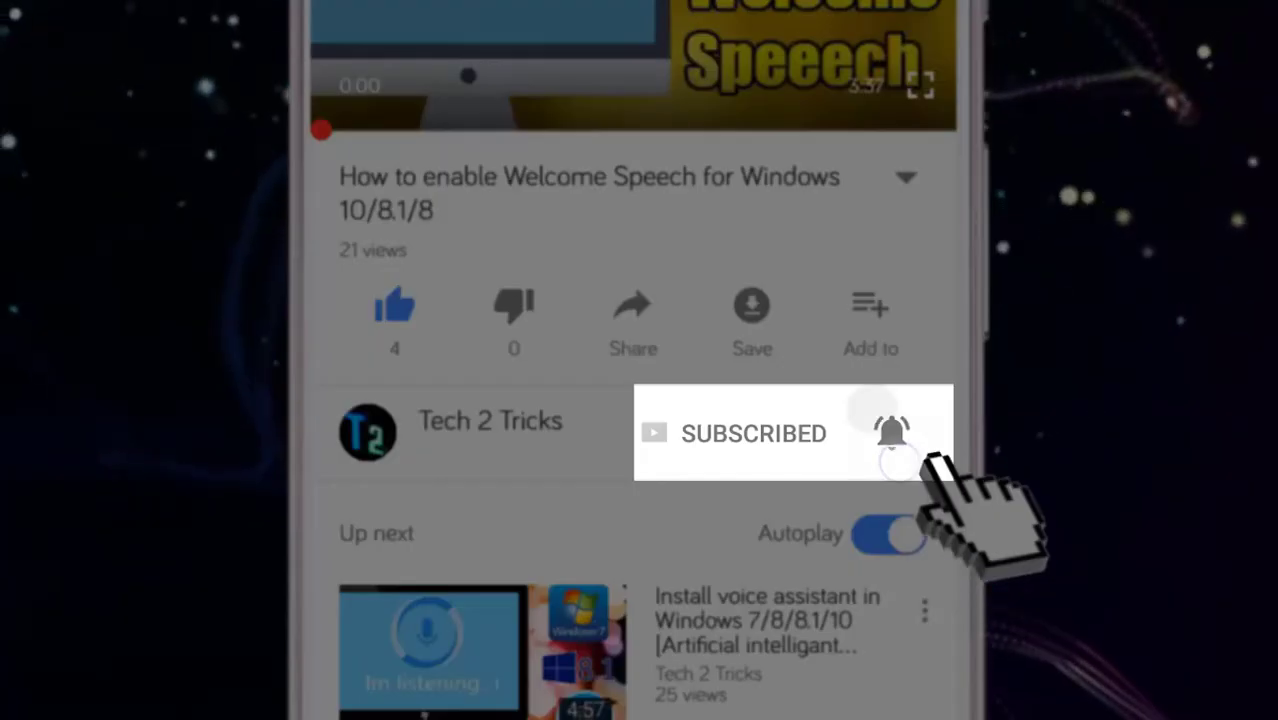
left_click(892, 432)
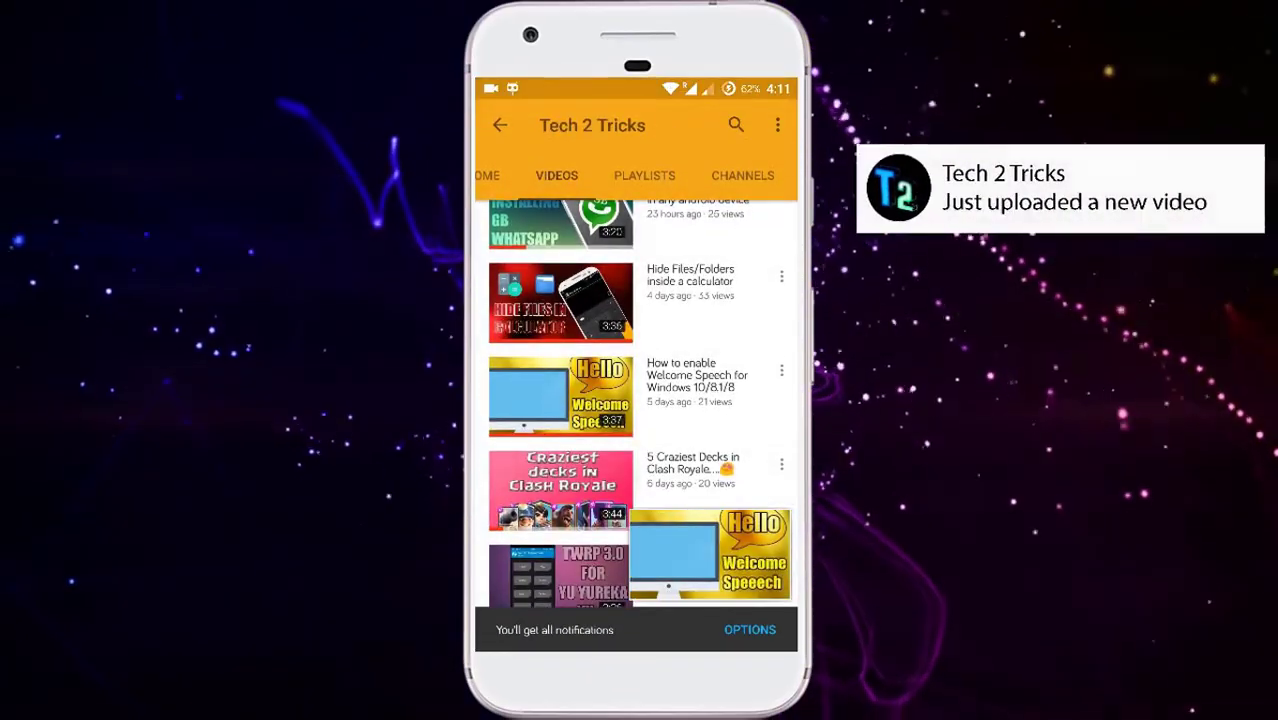
scroll("down", 3)
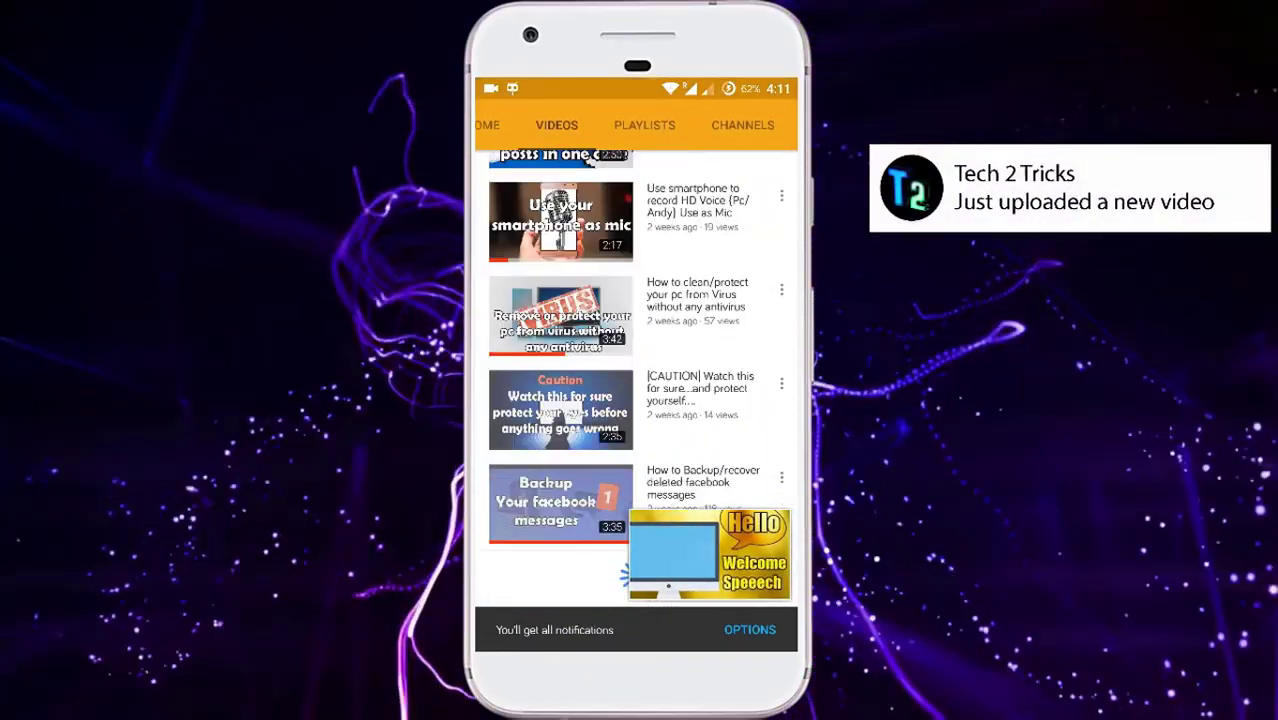